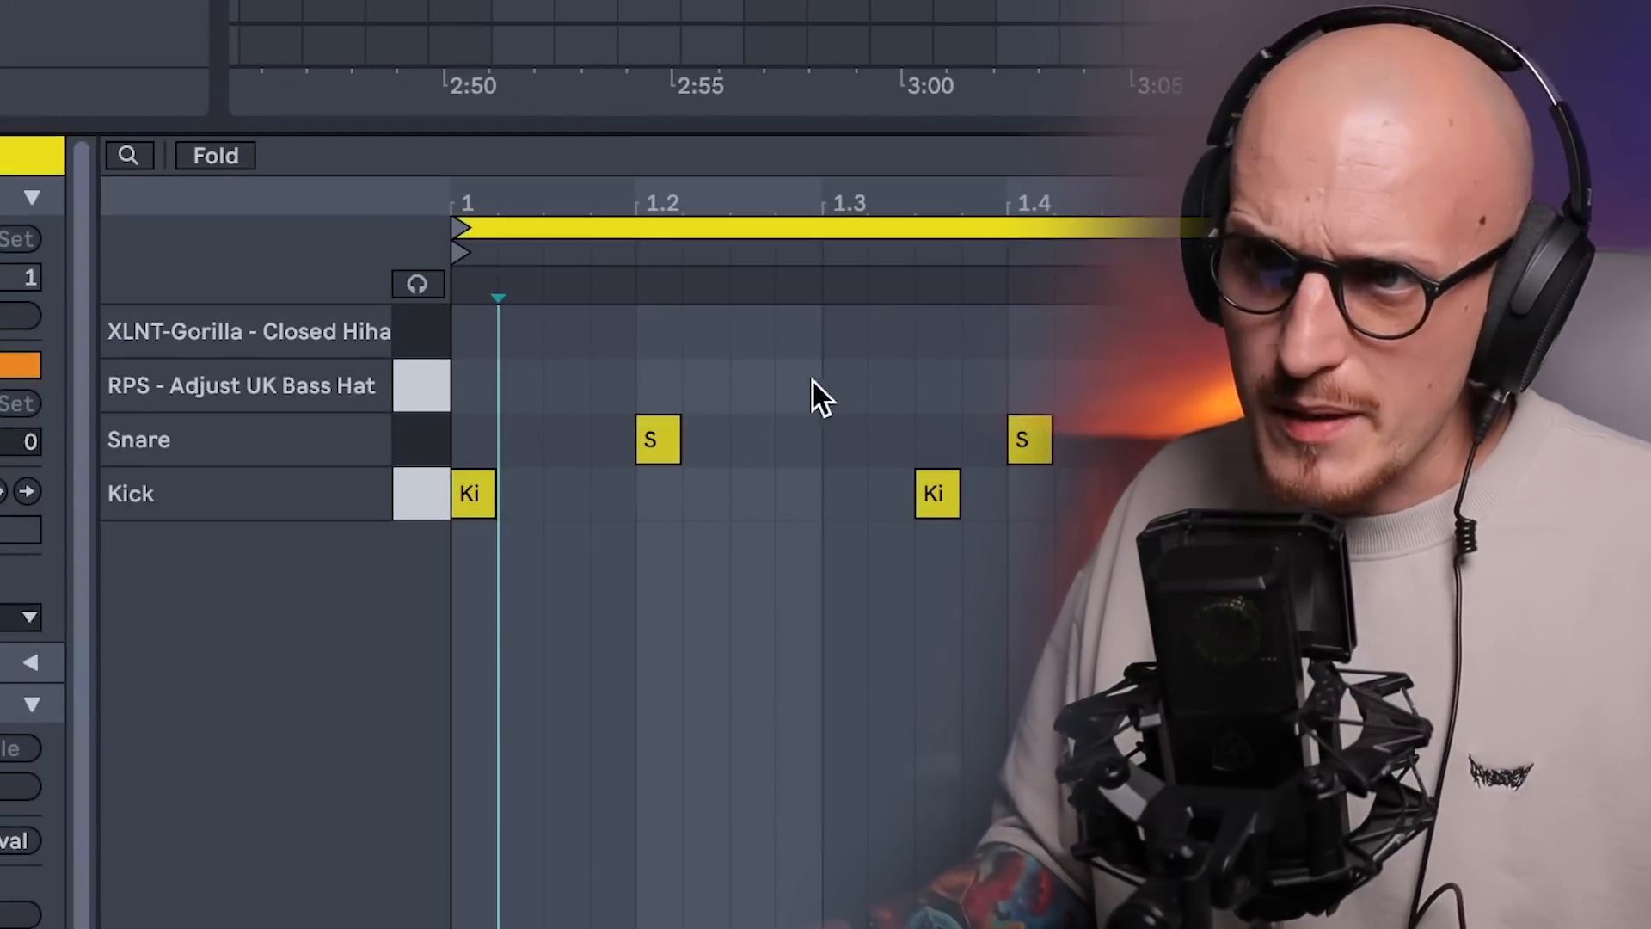
# Draw a note at bar 1 in the RPS - Adjust UK Bass Hat row of the drum clip
pyautogui.click(469, 385)
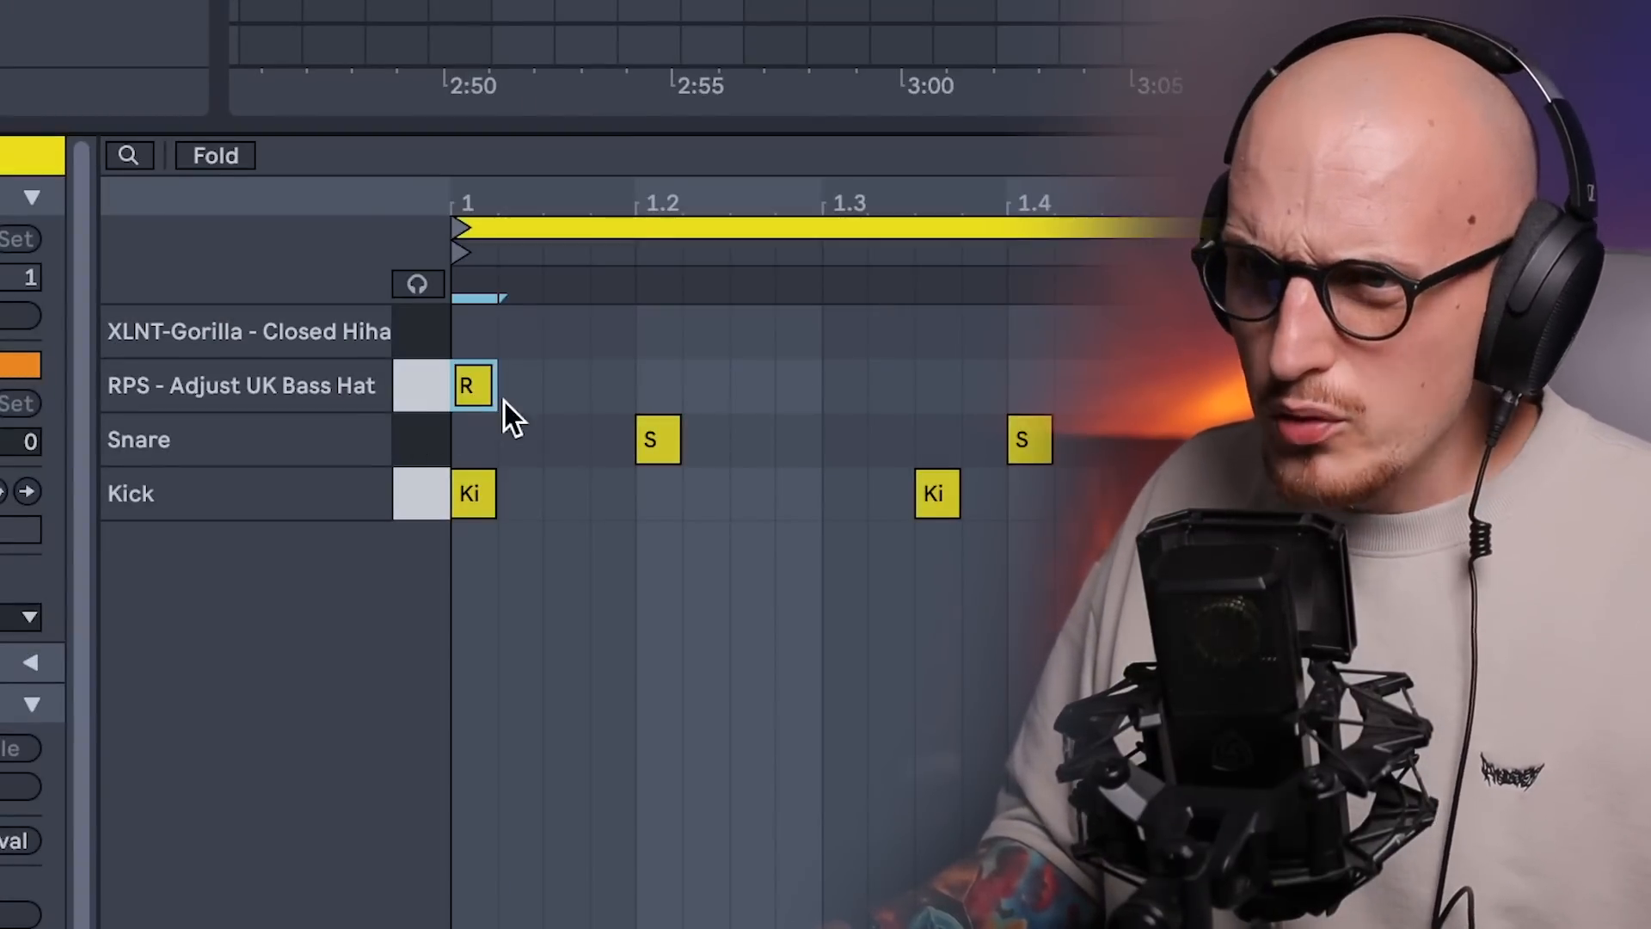